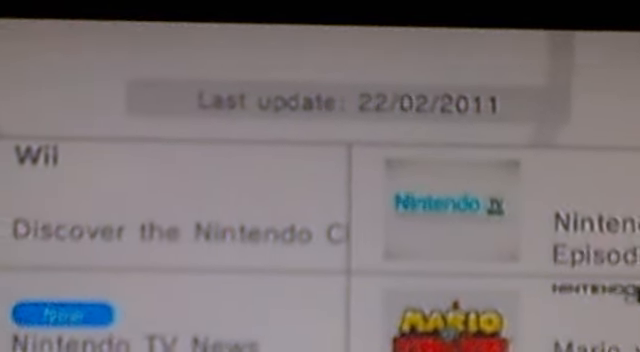
- Scroll the Wii Menu to reach and start the Wii Shop Channel
scroll(down, 3)
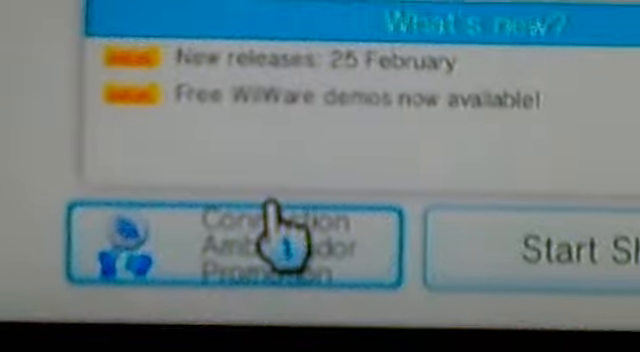
- Enter the Connection Ambassador Promotion and reach its thank-you notice with the OK confirmation
click(240, 240)
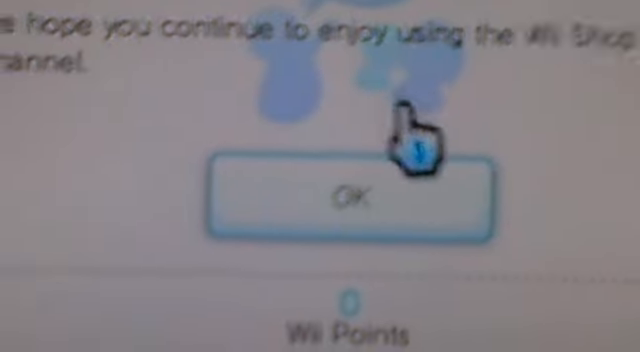